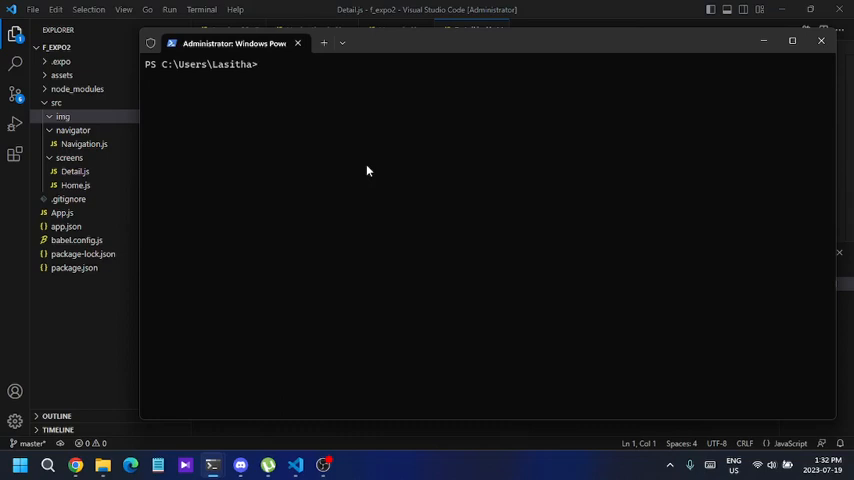
- Run expo and get the 'running scripts is disabled on this system' security error
type("expo")
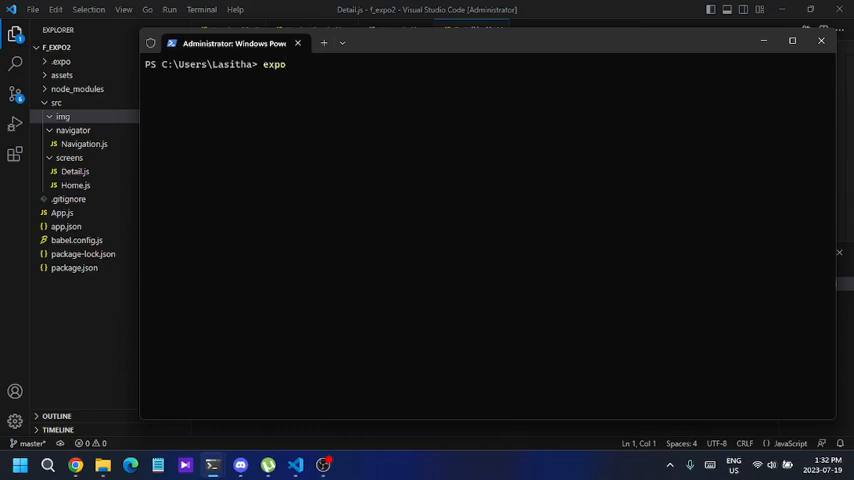
key("Return")
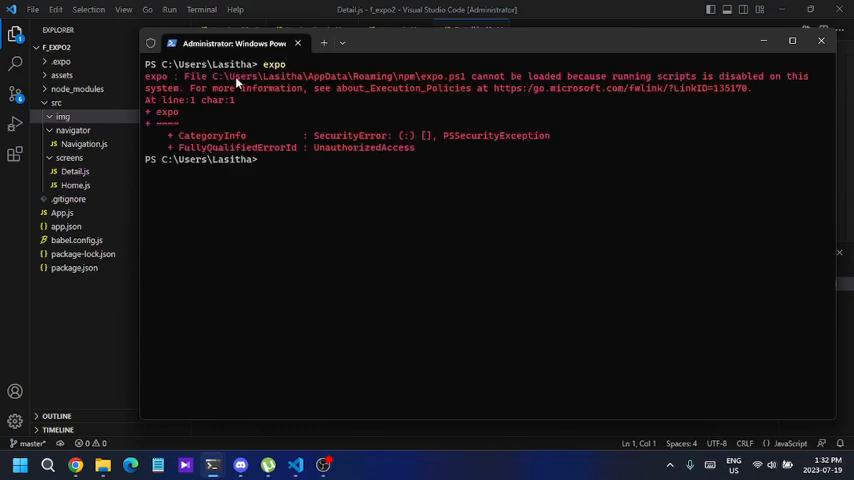
mouse_move(424, 84)
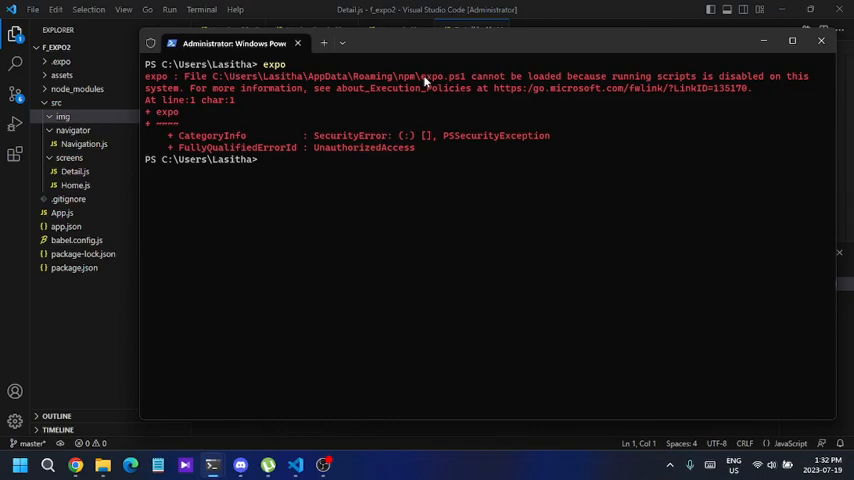
left_click_drag(466, 76, 636, 78)
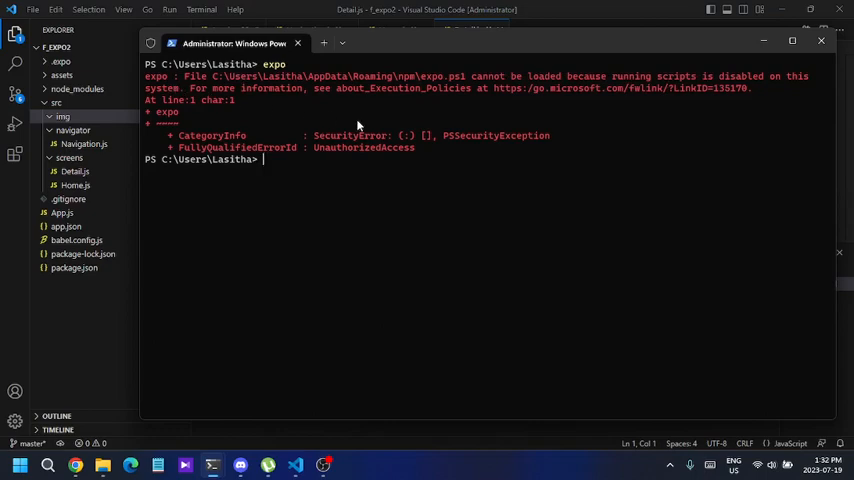
mouse_move(358, 148)
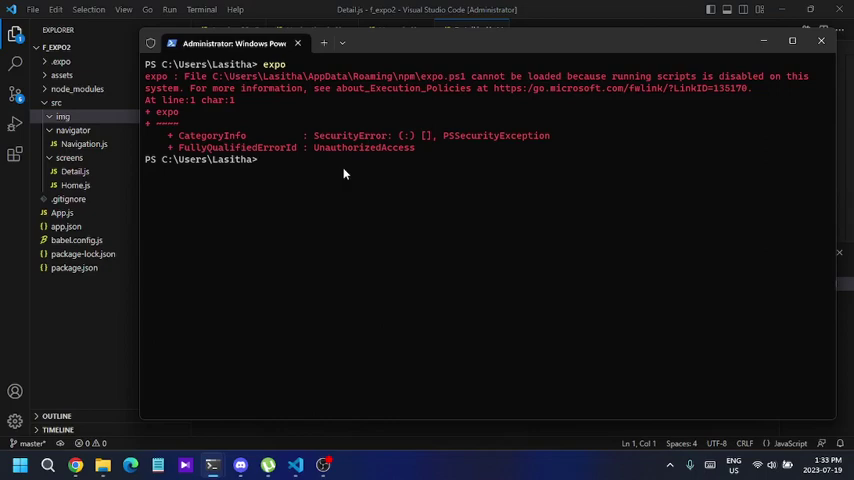
- Run Get-ExecutionPolicy, which reports Restricted, and bring up the DEV article
type("Get-ExecutionPolicy")
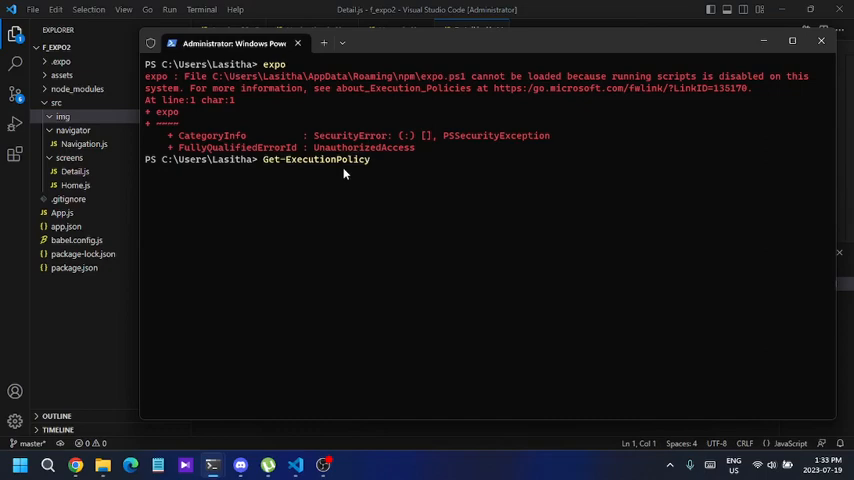
key("Return")
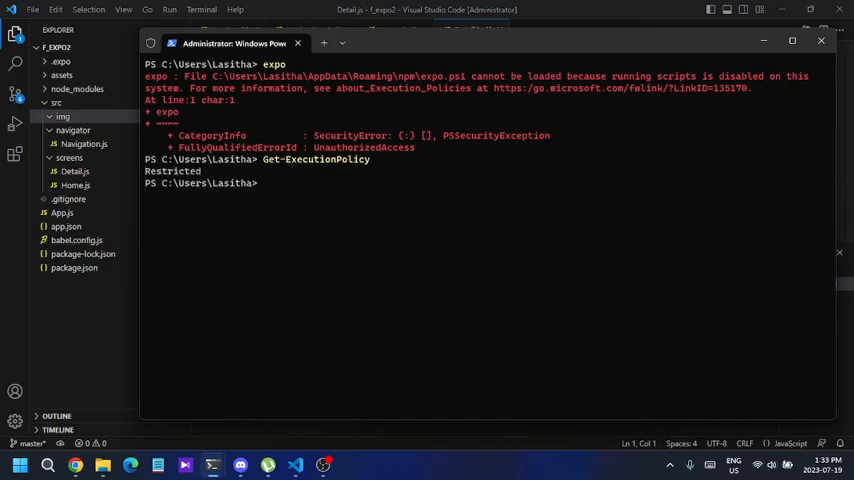
double_click(316, 160)
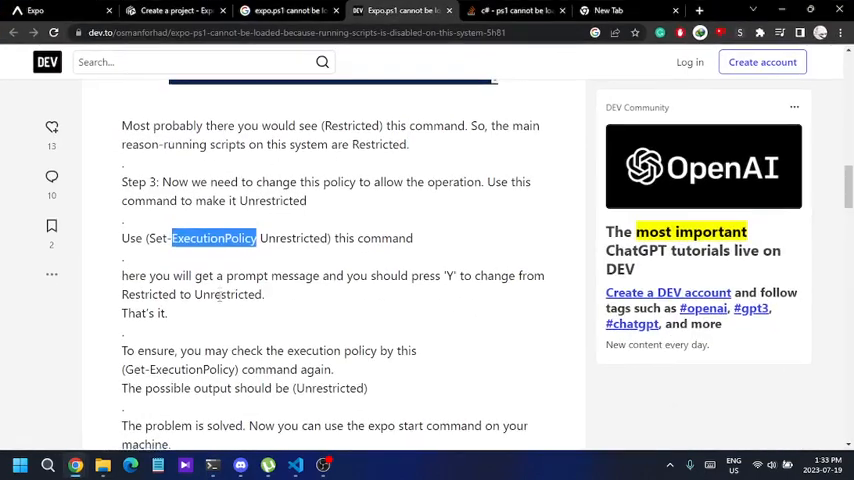
- Scroll the DEV article to Step 3 showing Set-ExecutionPolicy Unrestricted
scroll("down", 3)
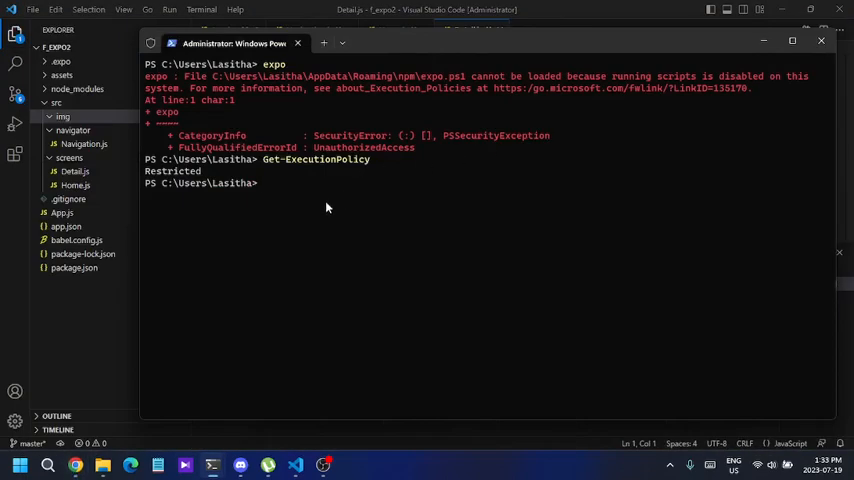
- Run Set-ExecutionPolicy Unrestricted so expo now shows only a legacy expo-cli warning
type("Set-ExecutionPolicy Unrestricted")
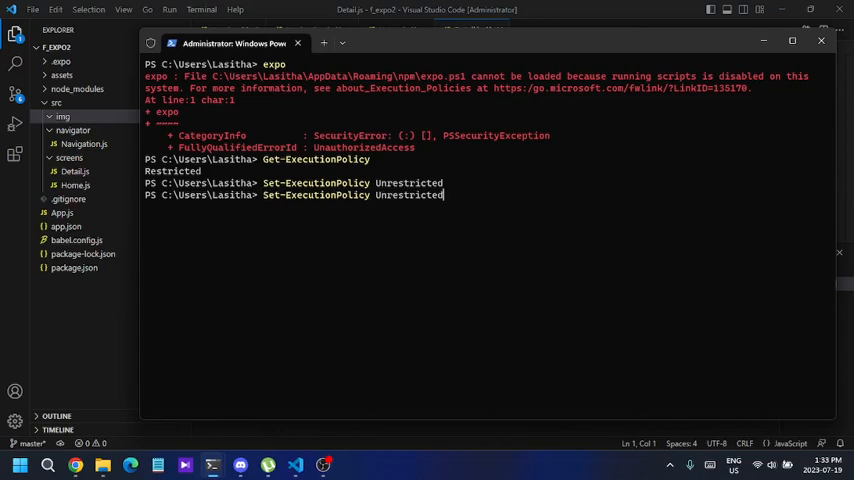
key("Return")
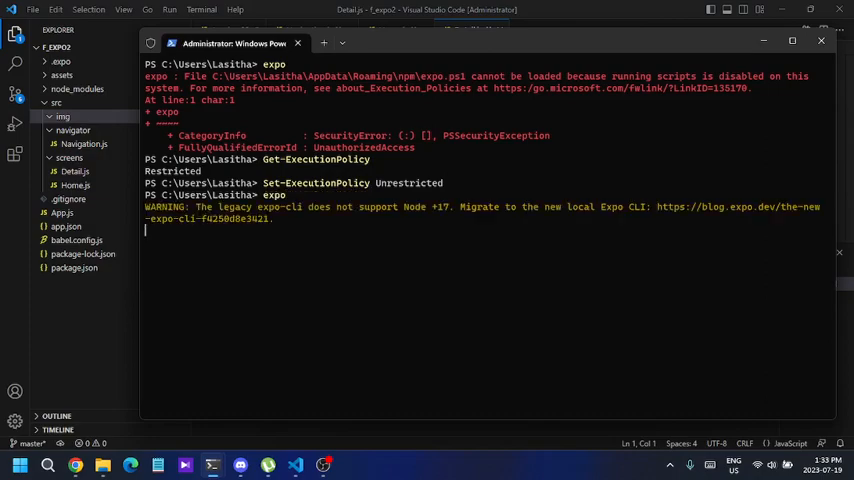